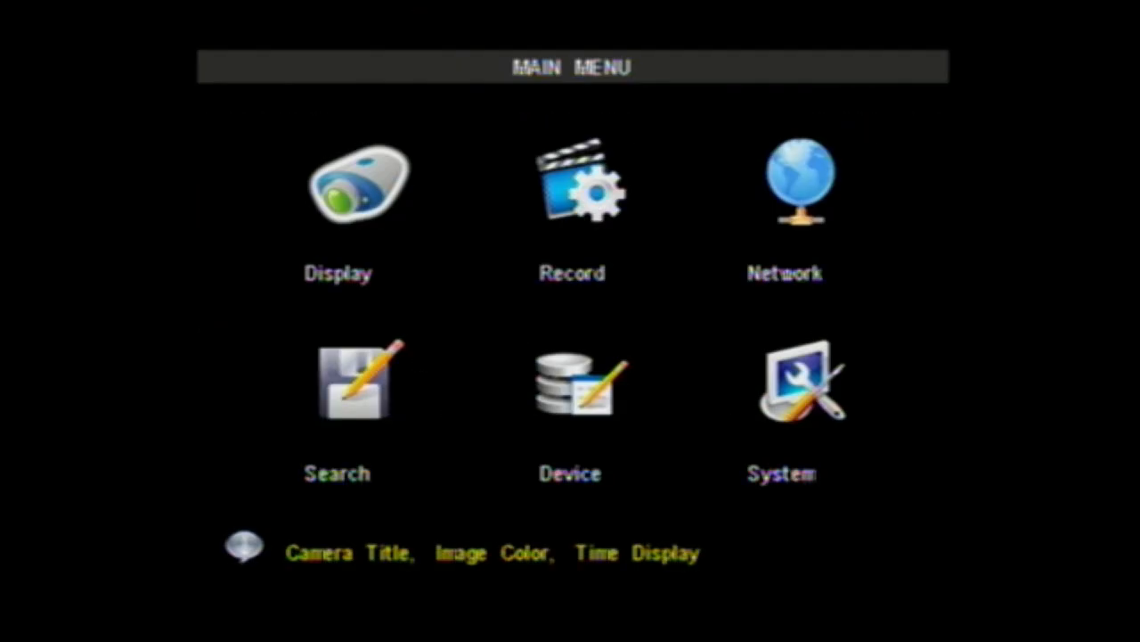
# - Configure CH1 PTZ as Pelco-D, 2400 baud, address 001 in the Device PTZ settings
pyautogui.click(571, 392)
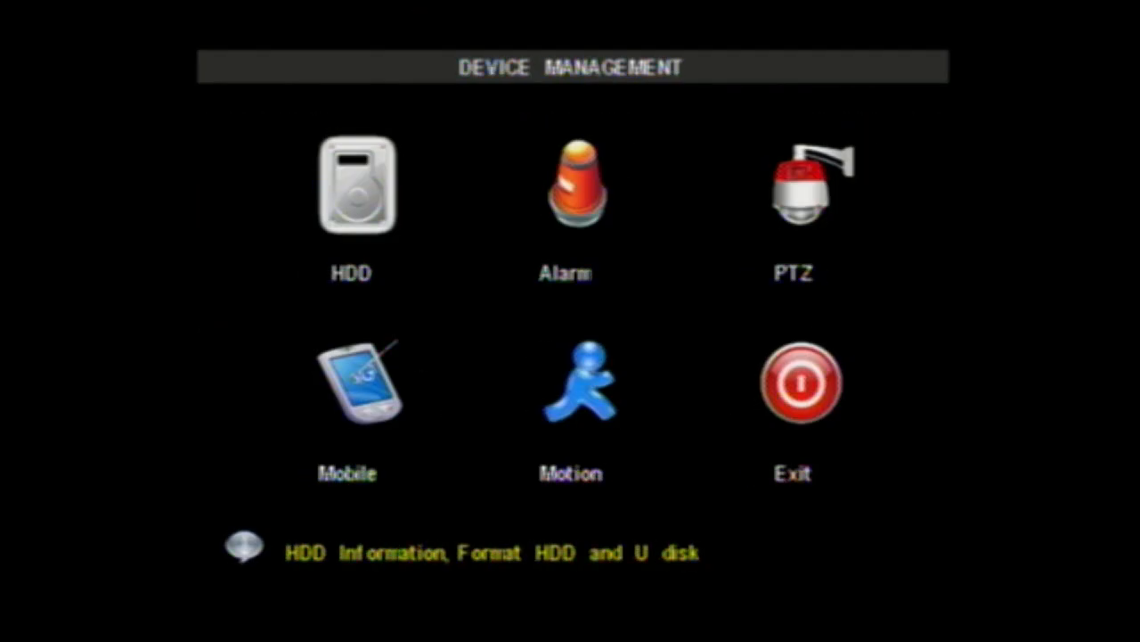
pyautogui.click(809, 187)
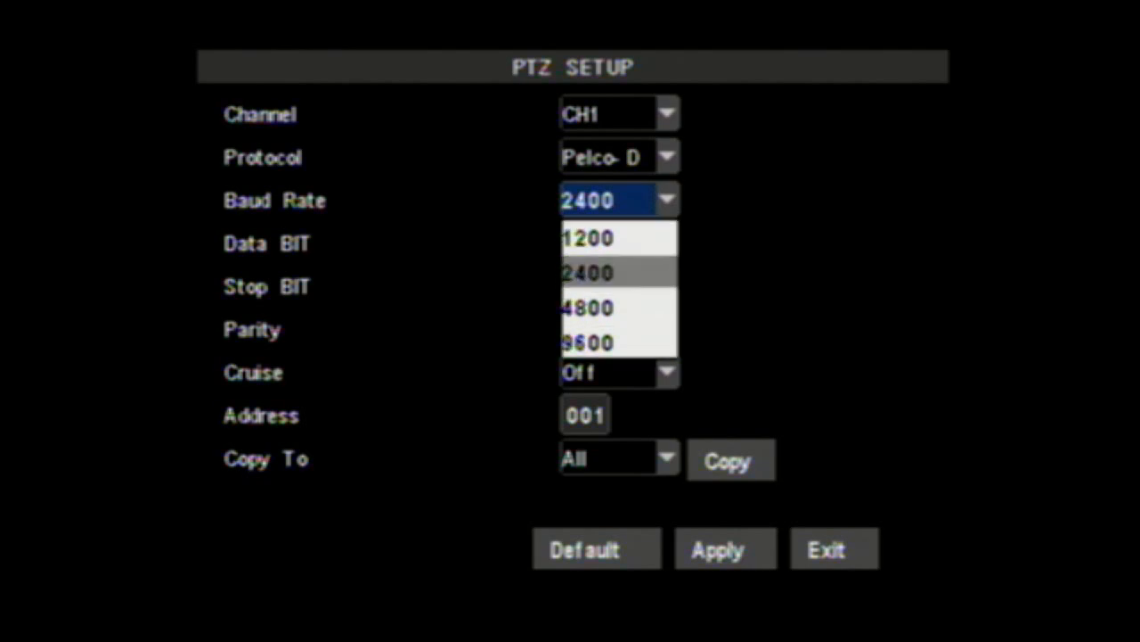
pyautogui.click(606, 271)
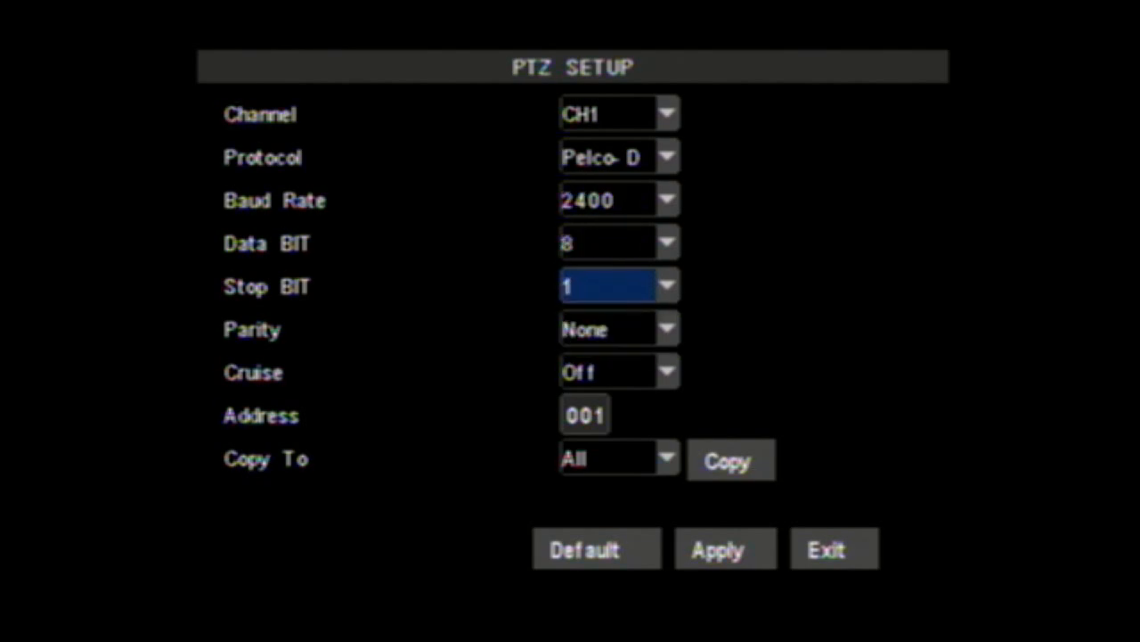
pyautogui.click(584, 414)
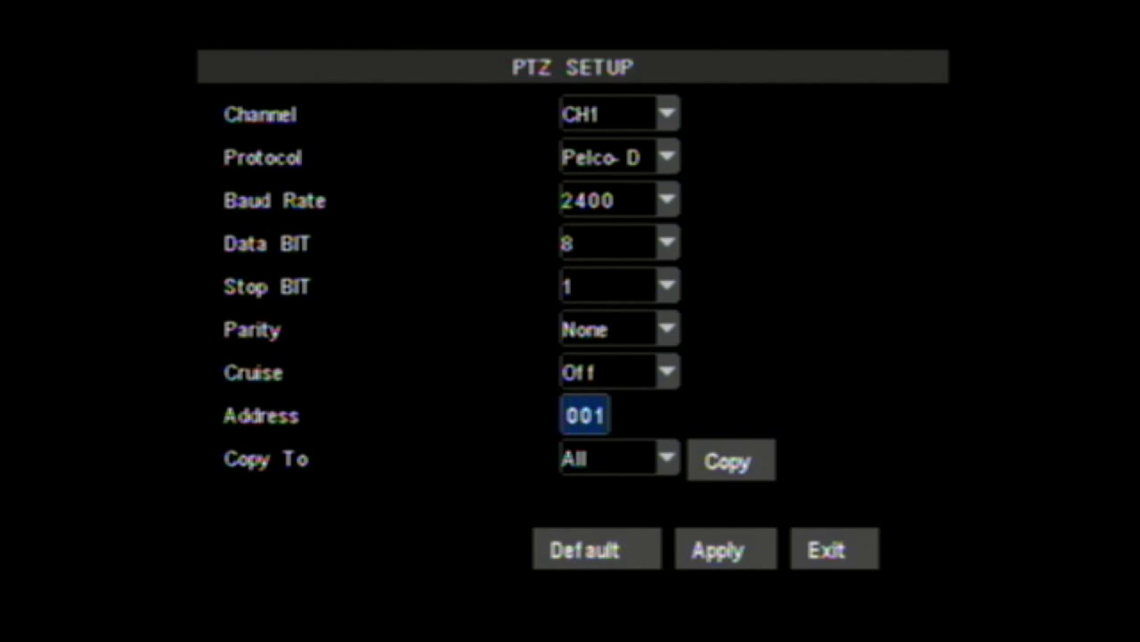
pyautogui.click(719, 549)
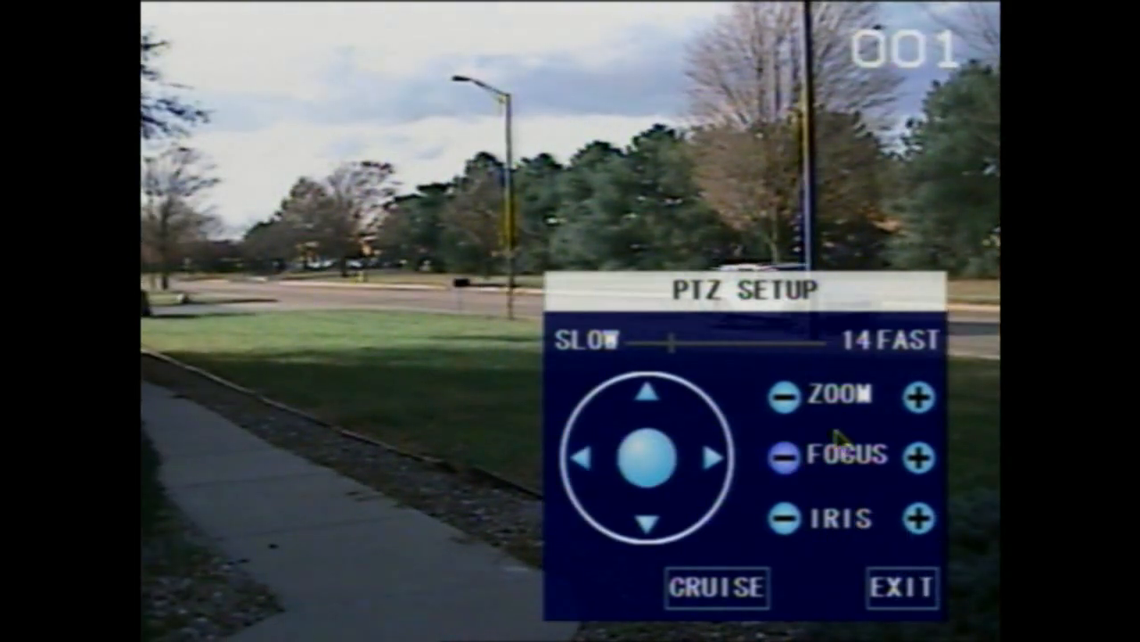
# - Zoom the PTZ camera in for a closer shot of the trees and road
pyautogui.click(916, 399)
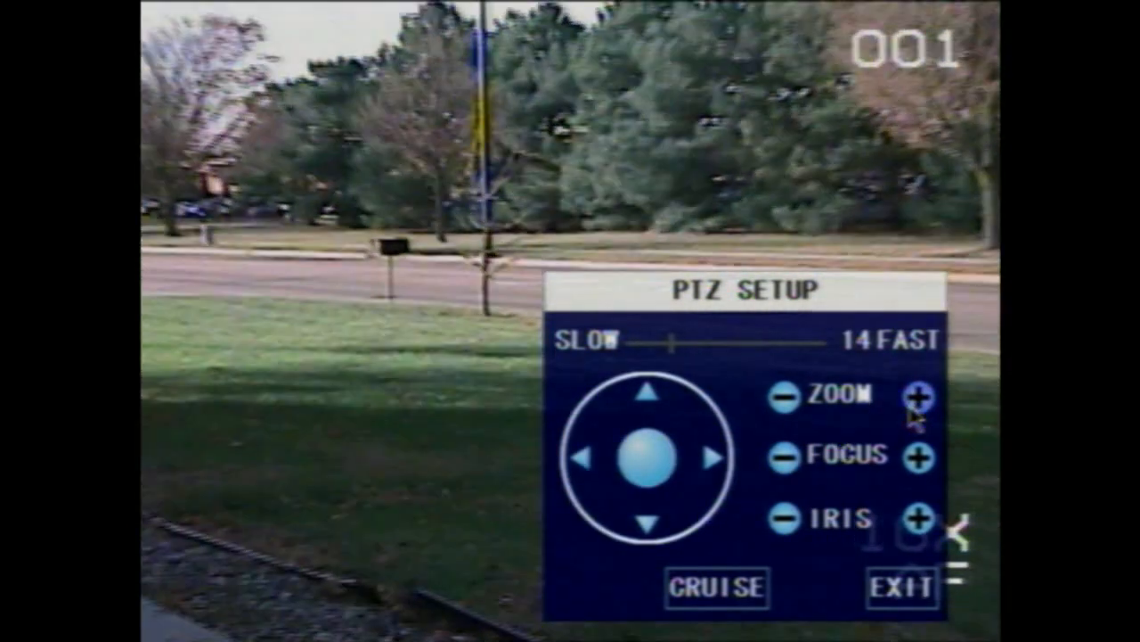